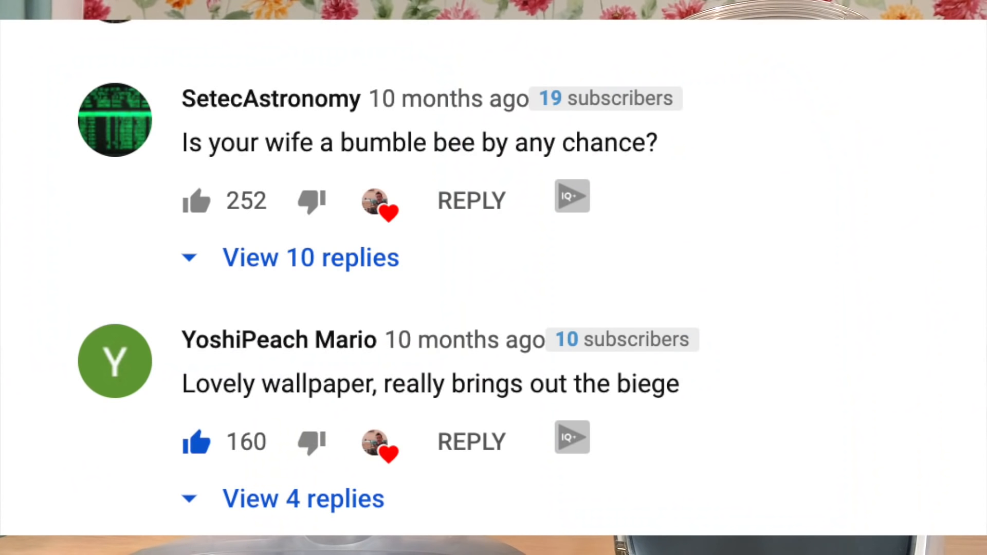
scroll("down", 3)
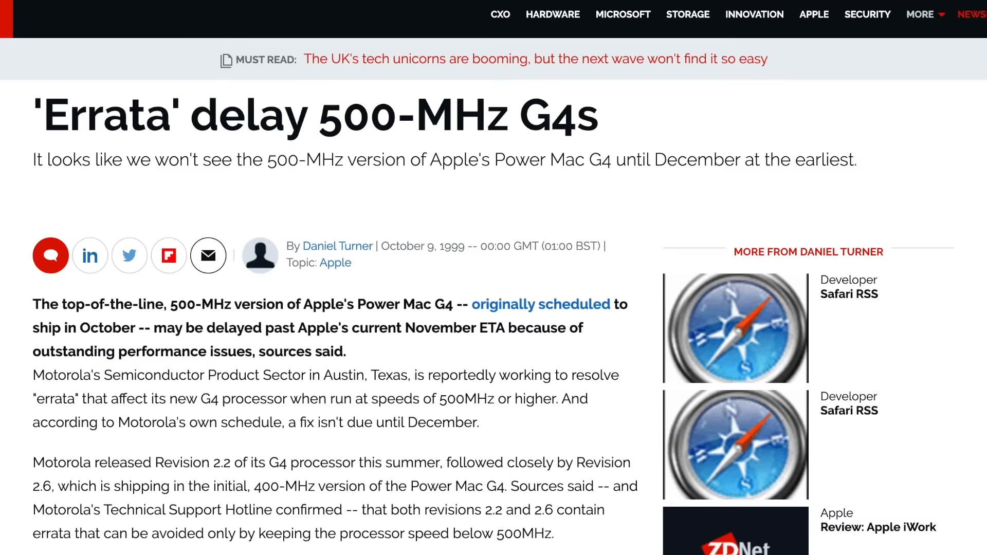
scroll("down", 3)
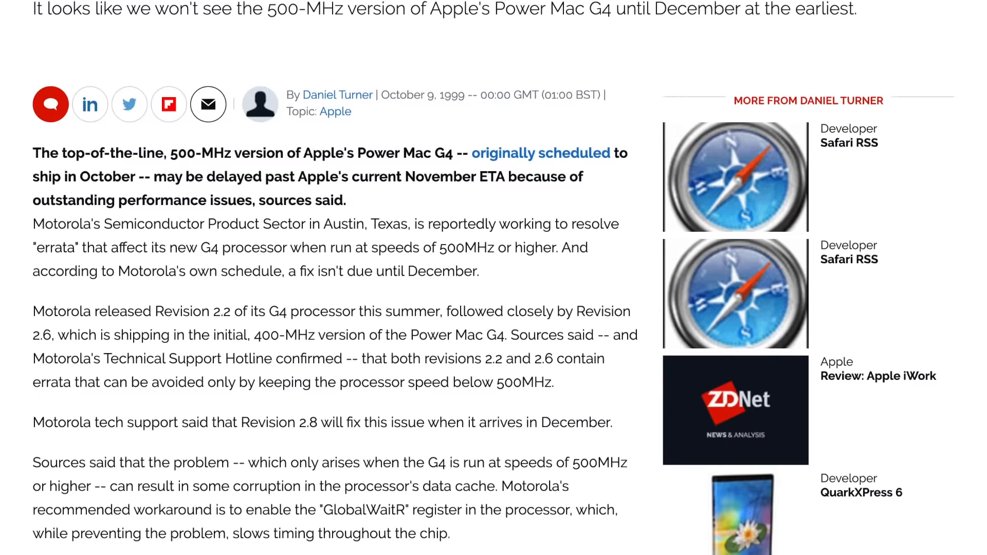
scroll("down", 3)
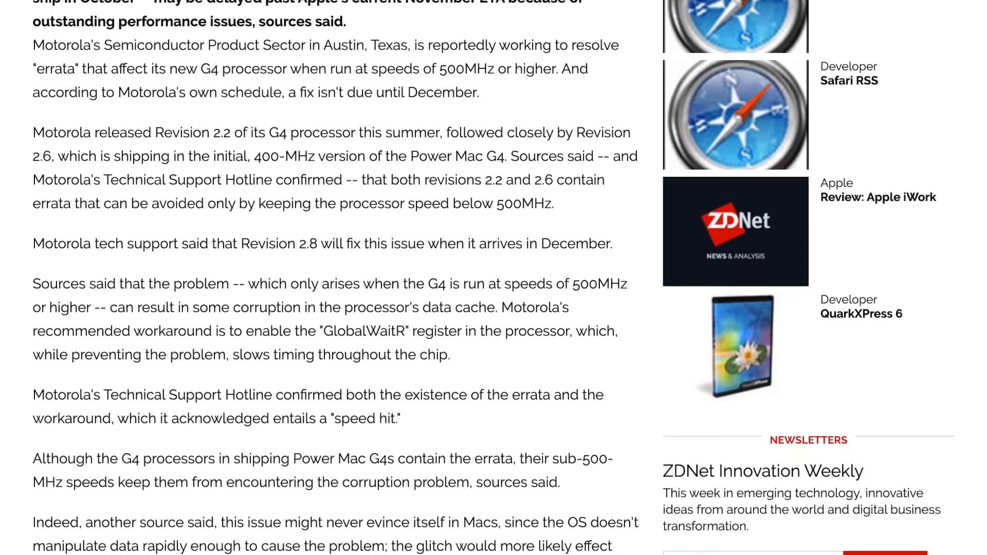